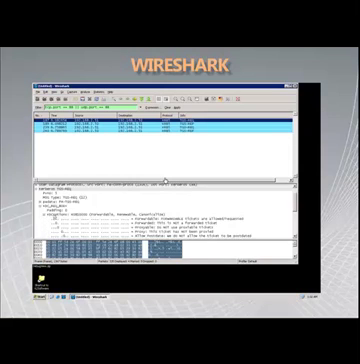
scroll(down, 3)
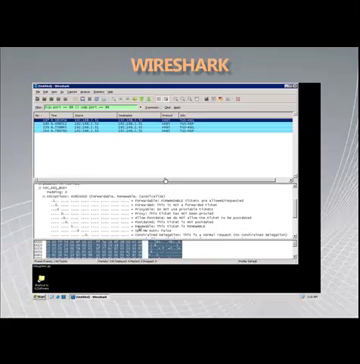